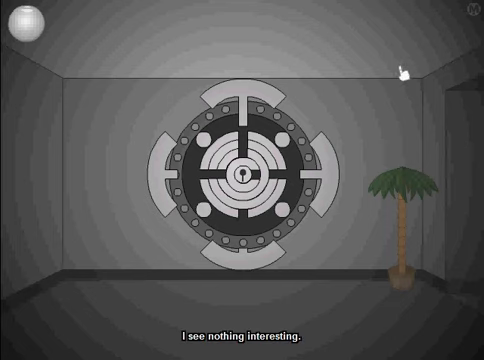
pyautogui.moveTo(343, 14)
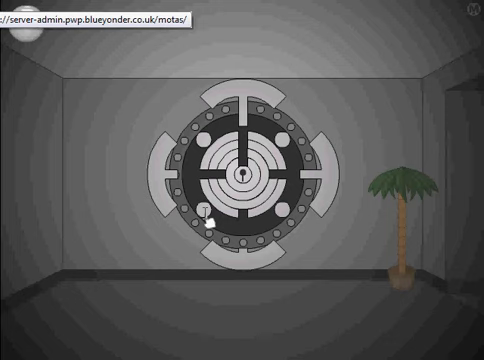
pyautogui.moveTo(78, 40)
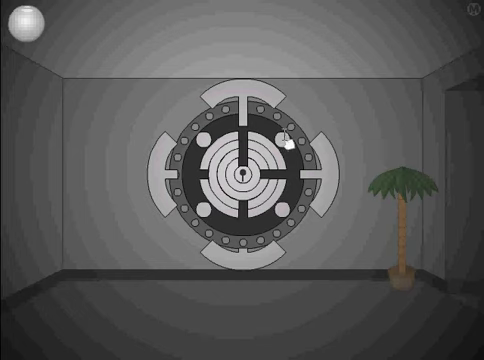
# Rotate four vault dial rings until their channels mostly line up into a cross
pyautogui.click(243, 170)
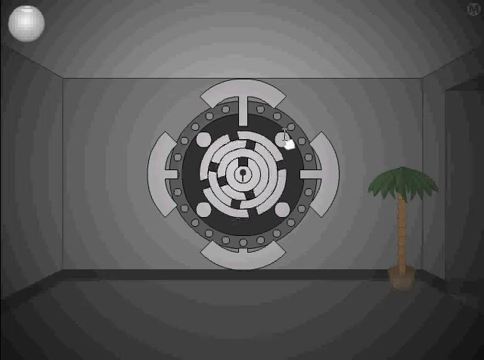
pyautogui.click(240, 180)
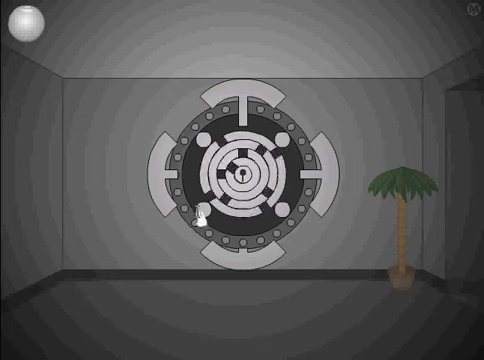
pyautogui.click(242, 175)
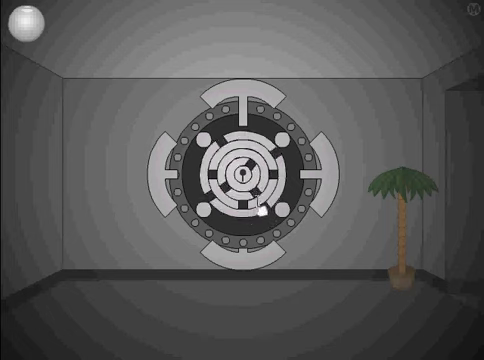
pyautogui.click(245, 200)
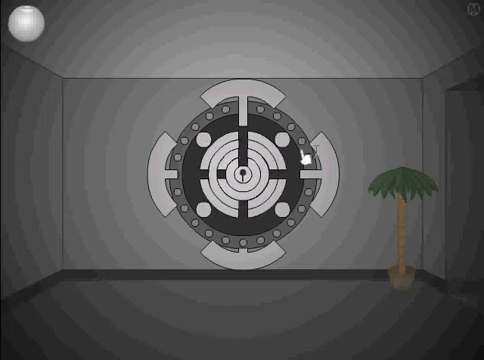
pyautogui.moveTo(65, 90)
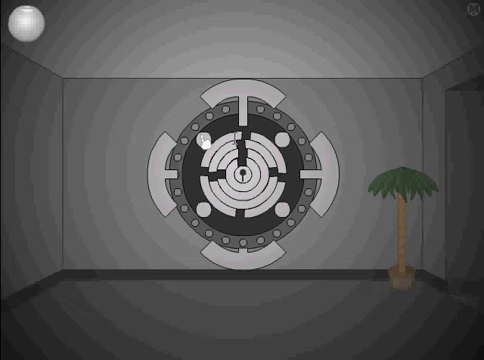
# Turn the final dial ring to open the vault into the yellow room
pyautogui.click(241, 175)
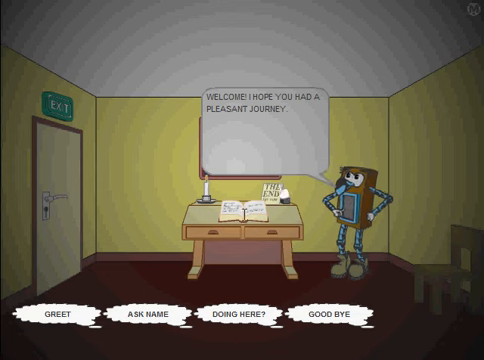
# Greet the robot, ask its name (Speaker), and ask what it's doing here
pyautogui.click(55, 315)
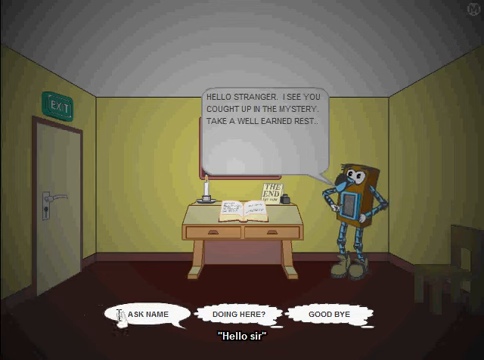
pyautogui.click(139, 317)
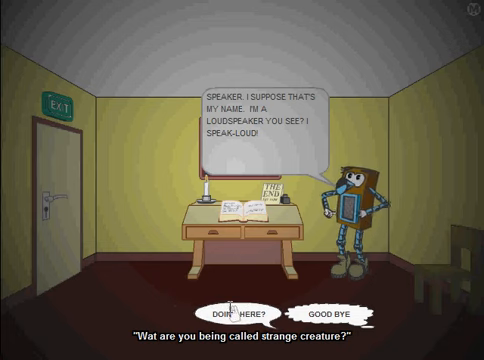
pyautogui.click(235, 315)
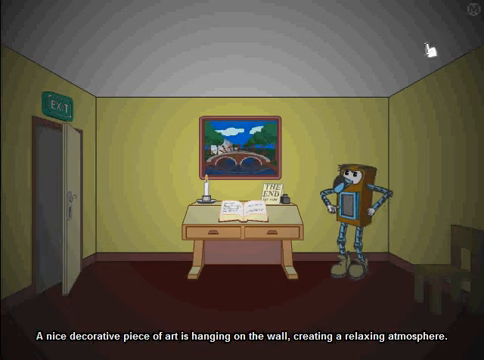
# Open both desk drawers, then click the robot to restart the conversation
pyautogui.click(250, 220)
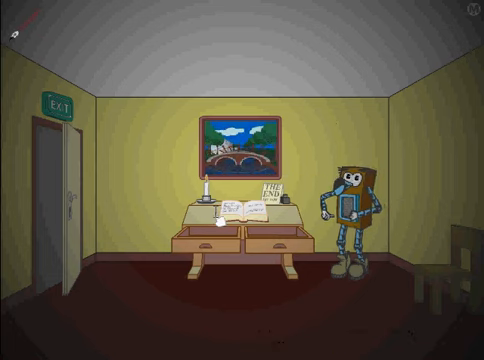
pyautogui.click(236, 201)
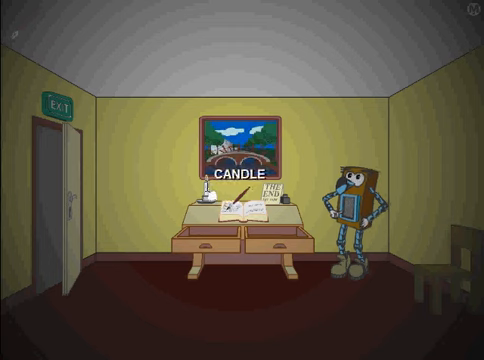
pyautogui.click(350, 210)
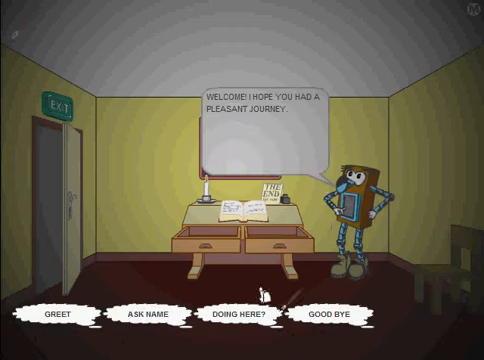